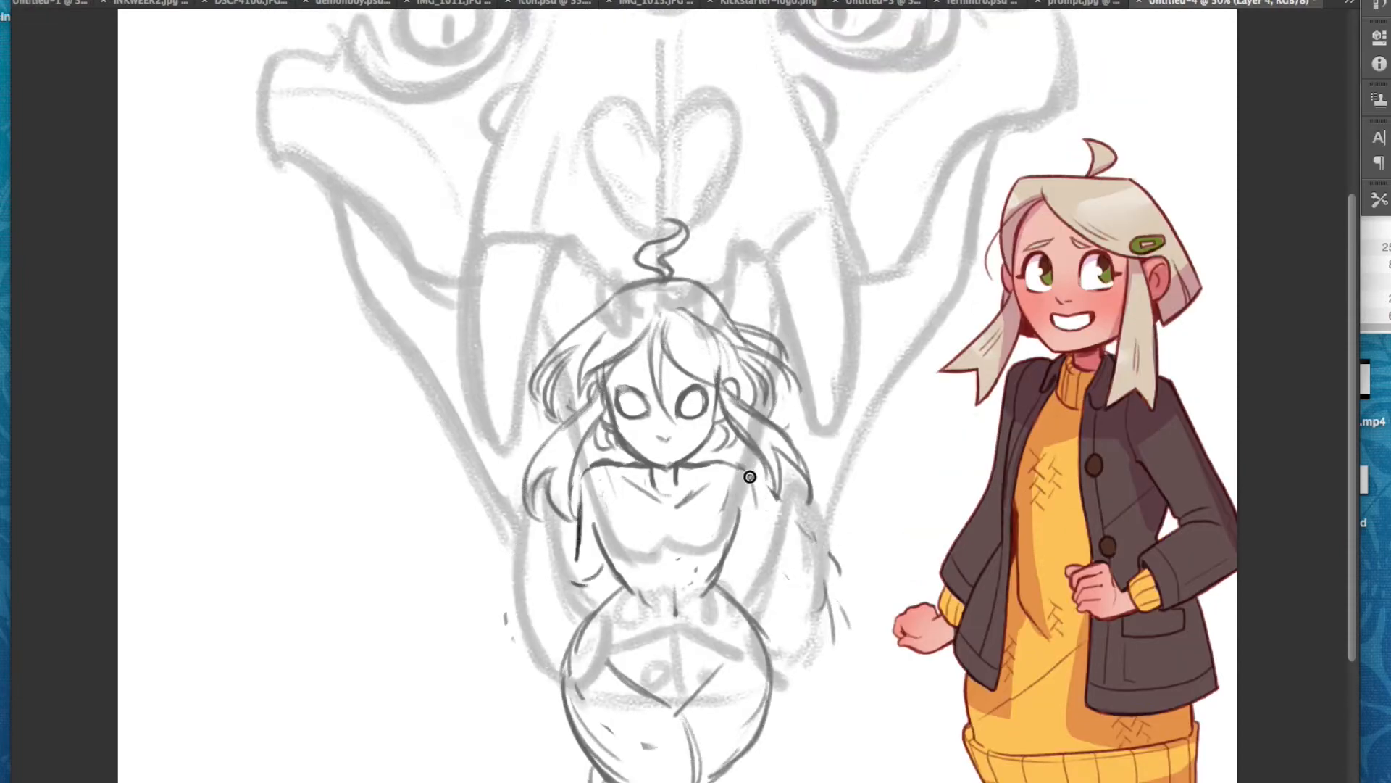
Redraw the girl's fuller wavy hair, arms and outstretched hands over the rough skull sketch
scroll("down", 3)
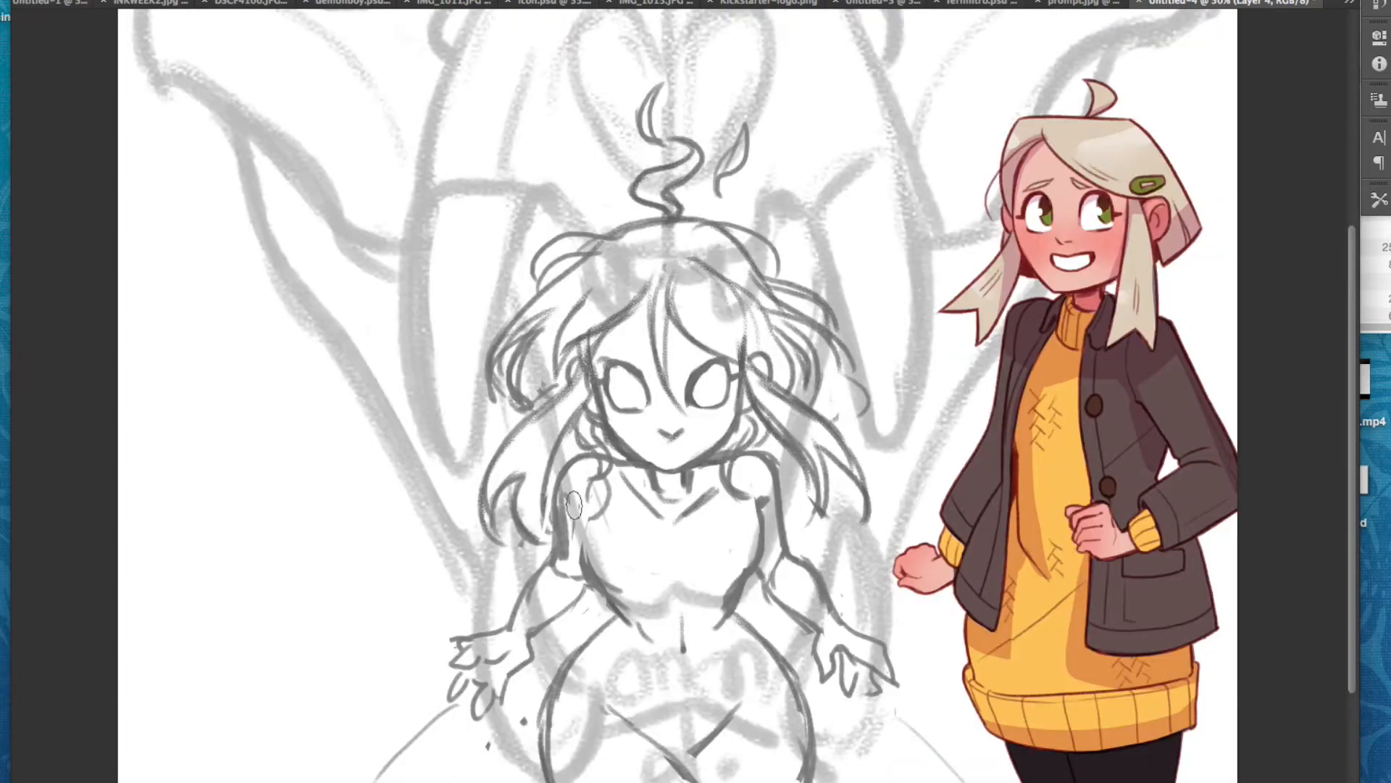
scroll("down", 3)
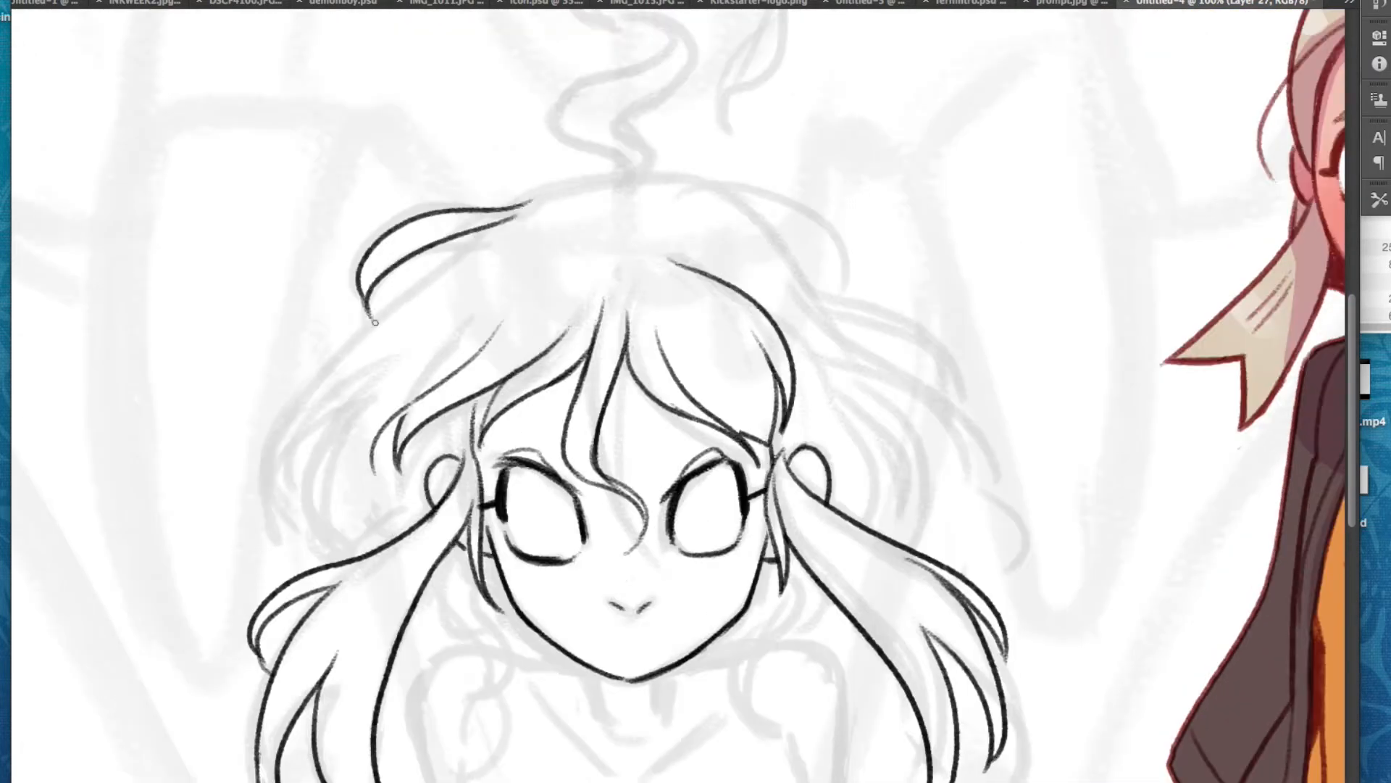
Trace clean dark lines over the girl's hair, face, torso and hands down to her hips
scroll("down", 3)
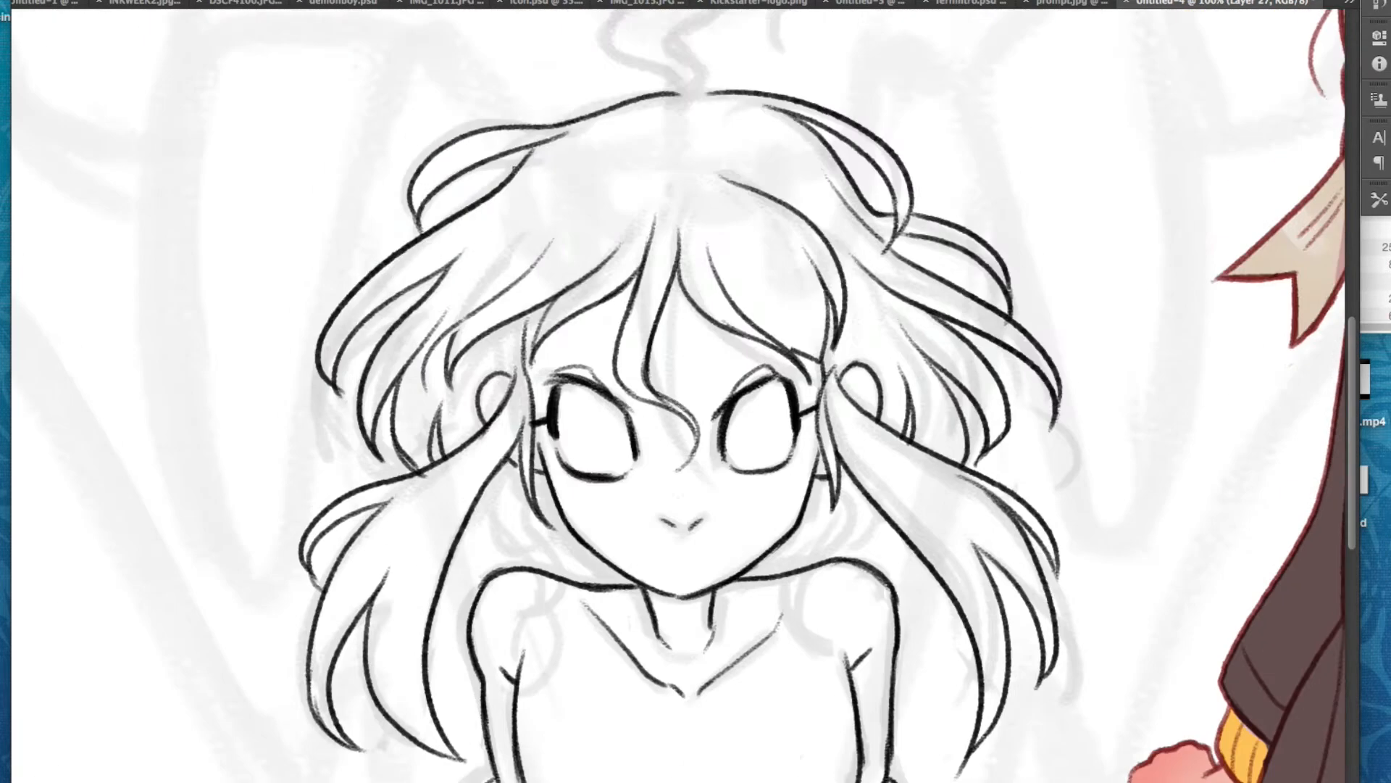
scroll("down", 3)
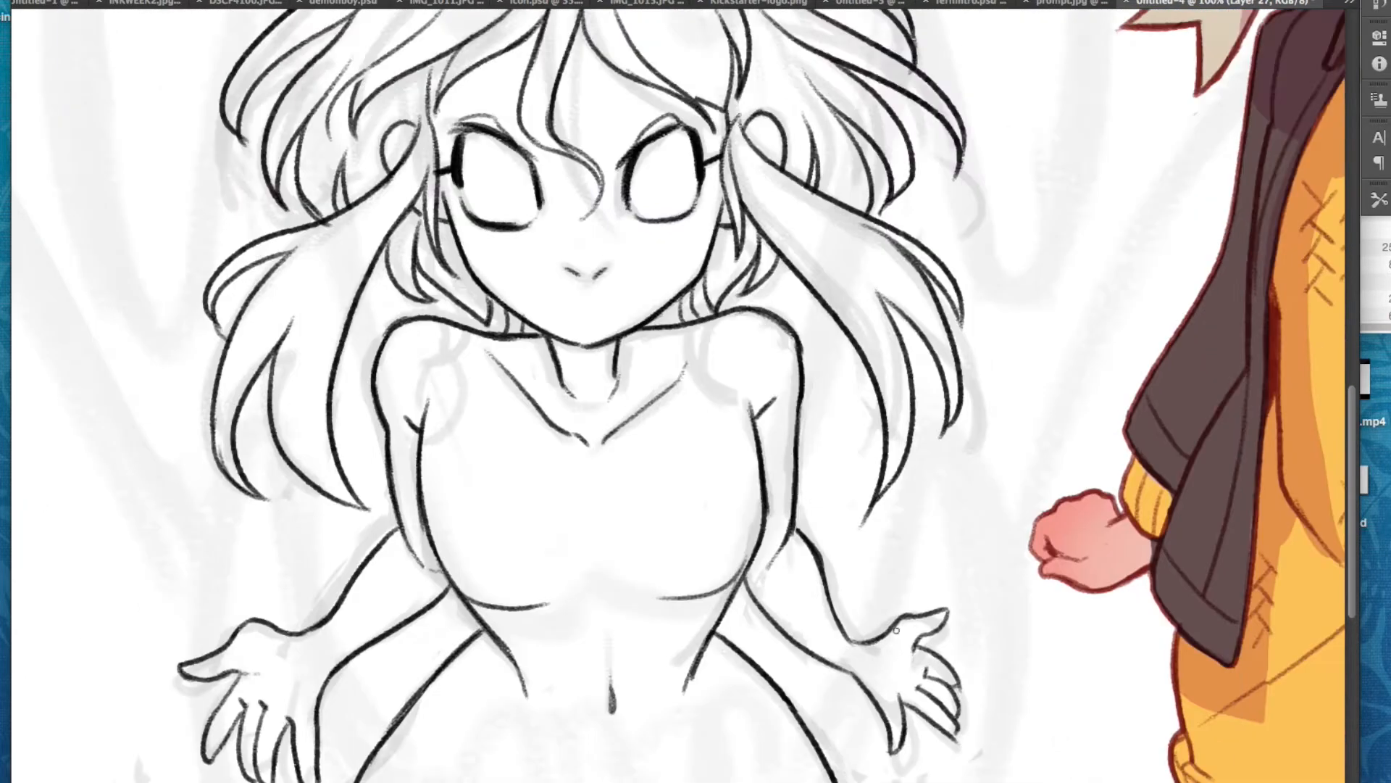
scroll("down", 3)
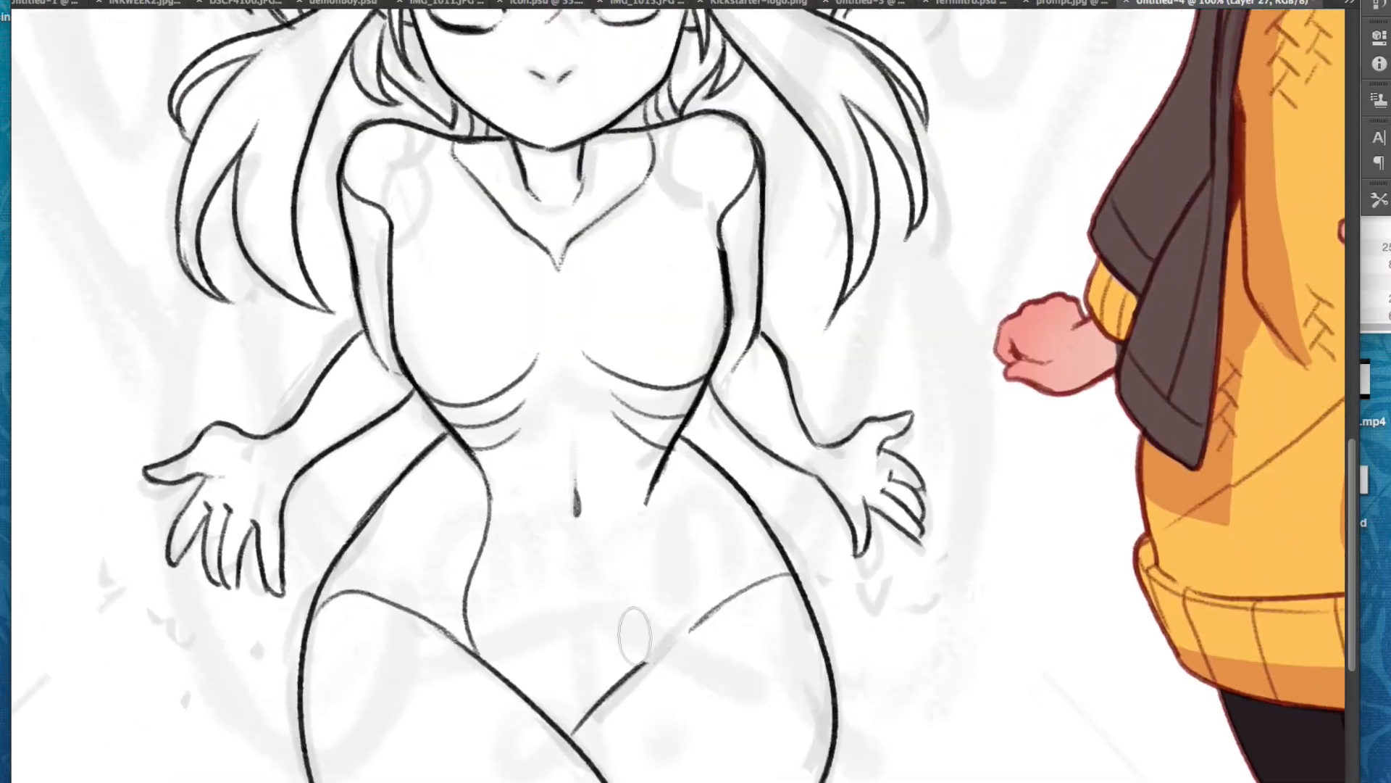
scroll("down", 3)
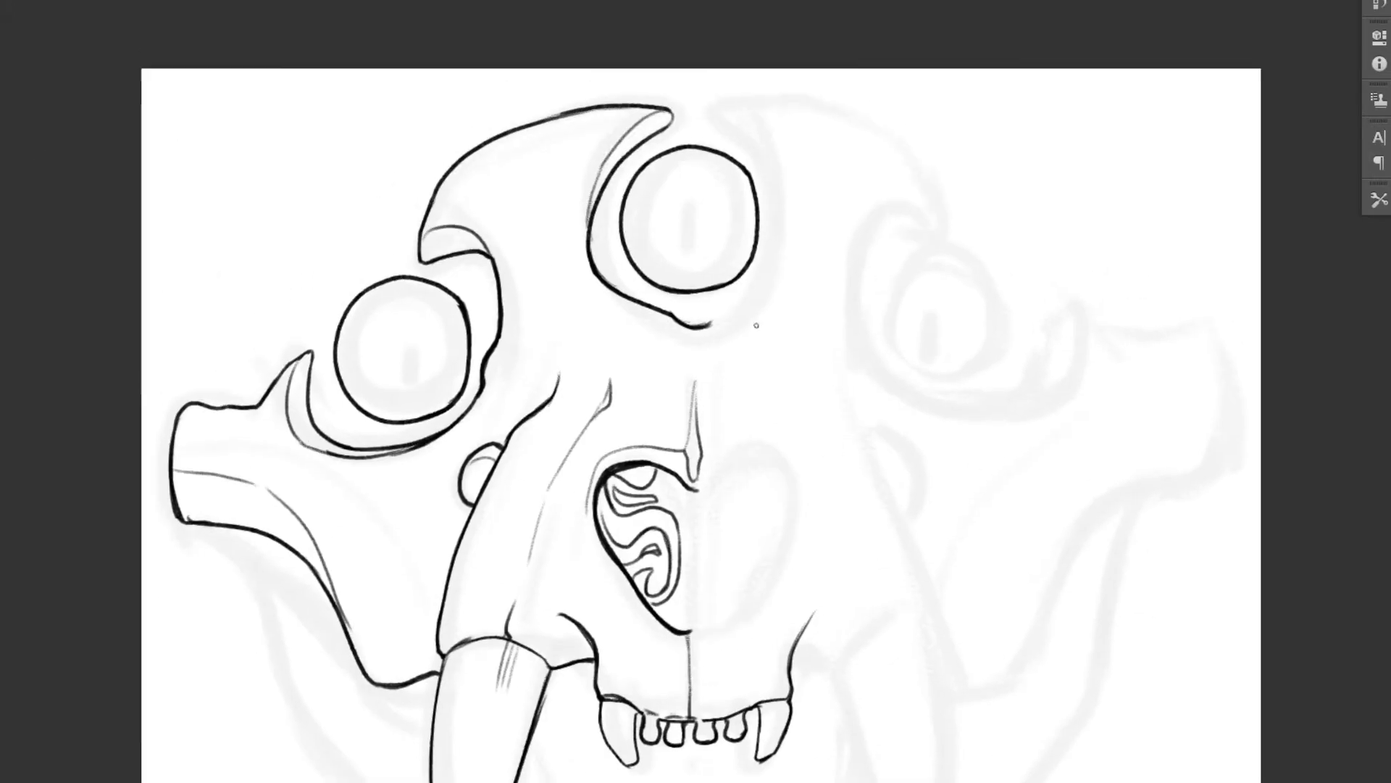
Trace the skull's eye sockets, nasal cavity, fang and teeth on a new layer
scroll("down", 3)
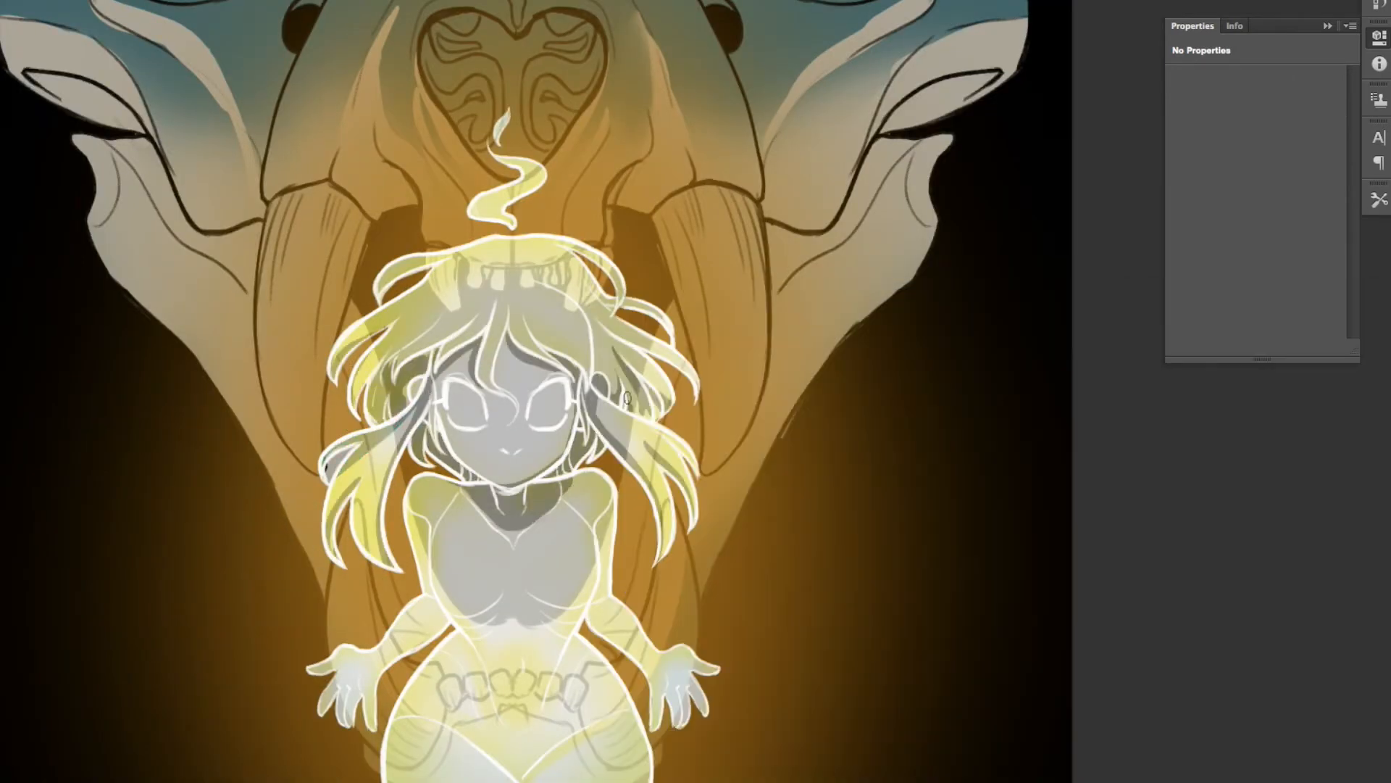
Fill a dark background, shade the skull with gradients, and paint the girl glowing yellow
scroll("down", 3)
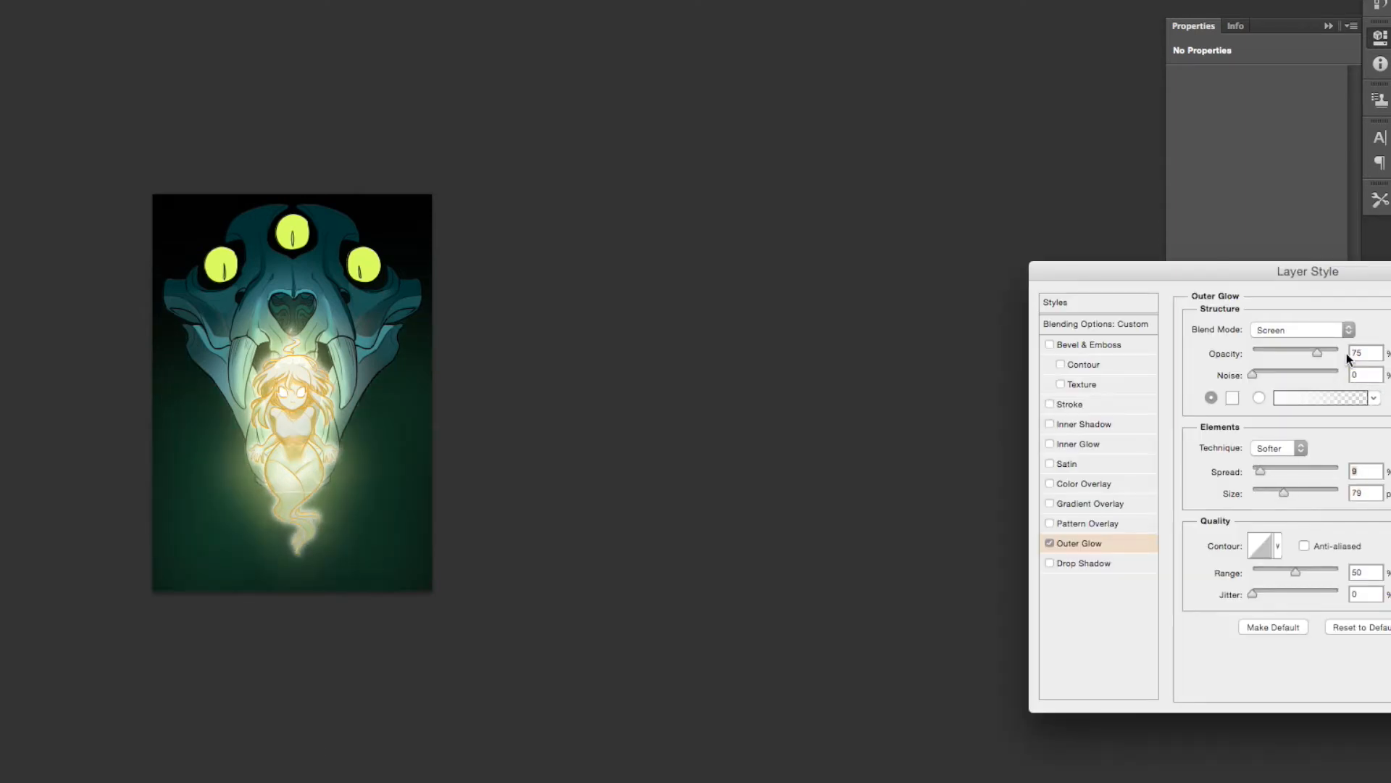
Give the girl's layer a Screen outer glow: 75% opacity, Softer technique, size 79
left_click(1083, 364)
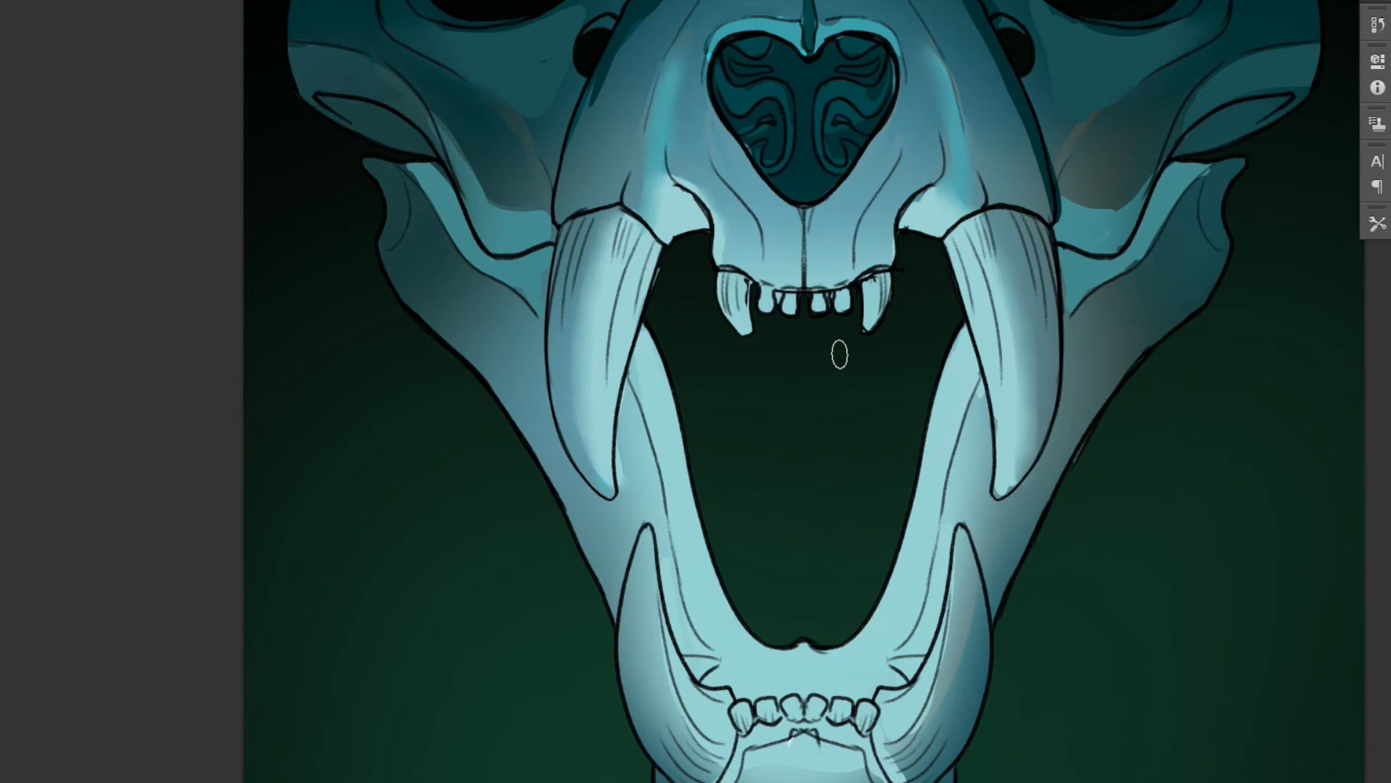
mouse_move(878, 406)
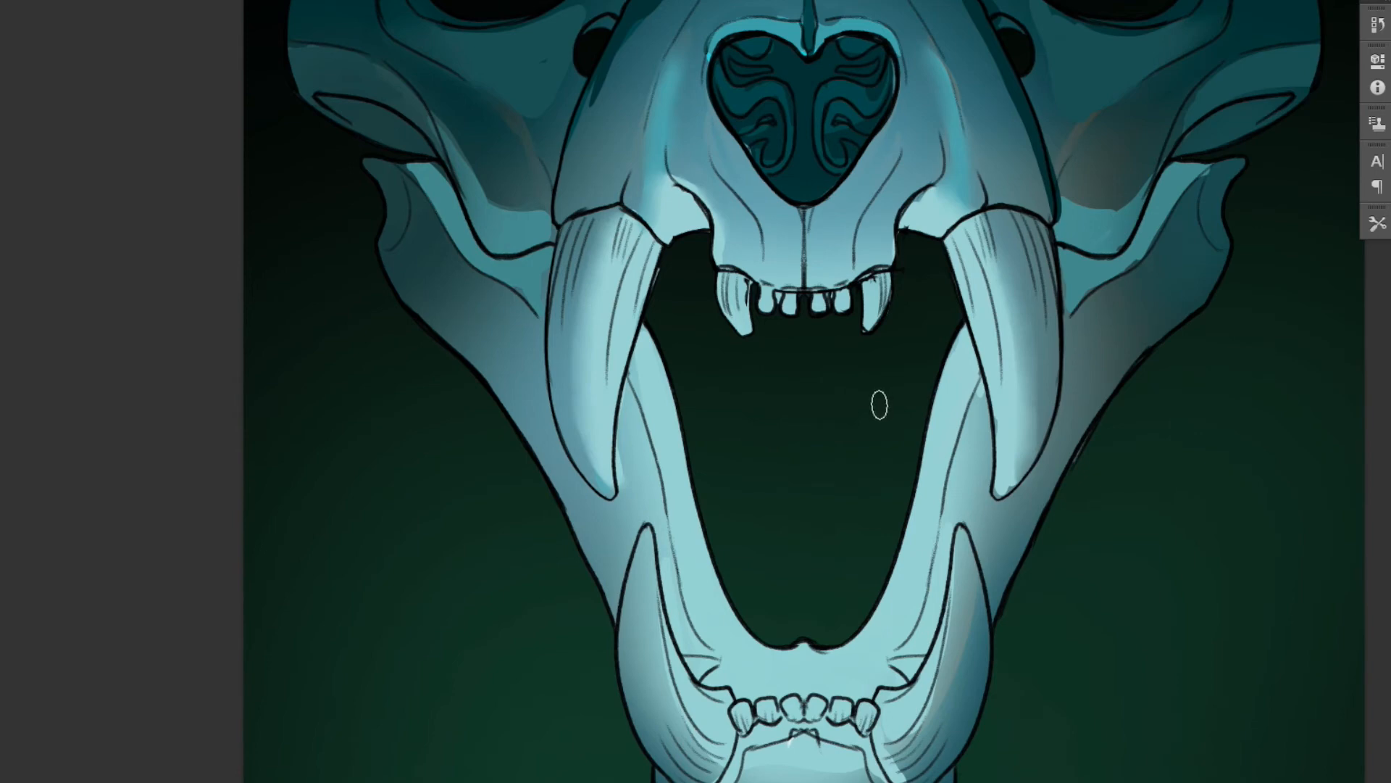